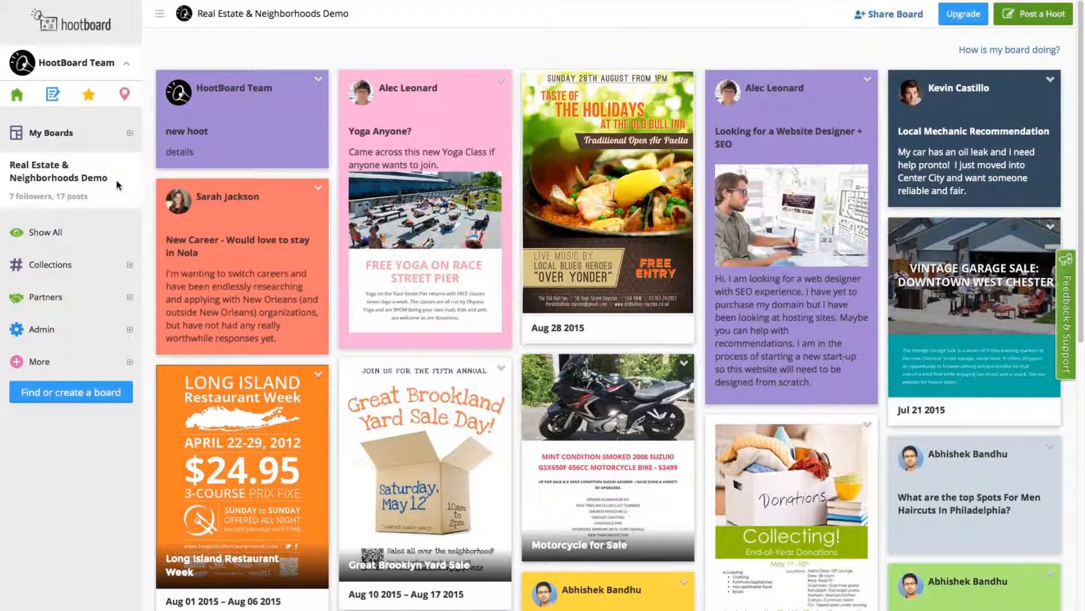
{"action": "mouse_move", "coordinate": [54, 362]}
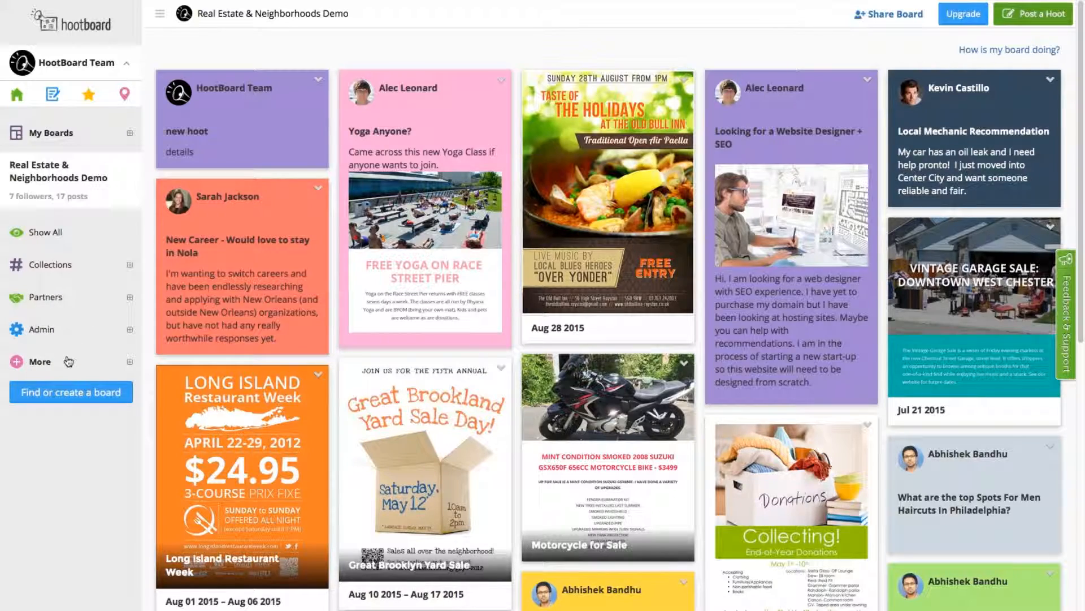
Expand the sidebar's More section to reveal Members and Embed Board.
{"action": "left_click", "coordinate": [40, 362]}
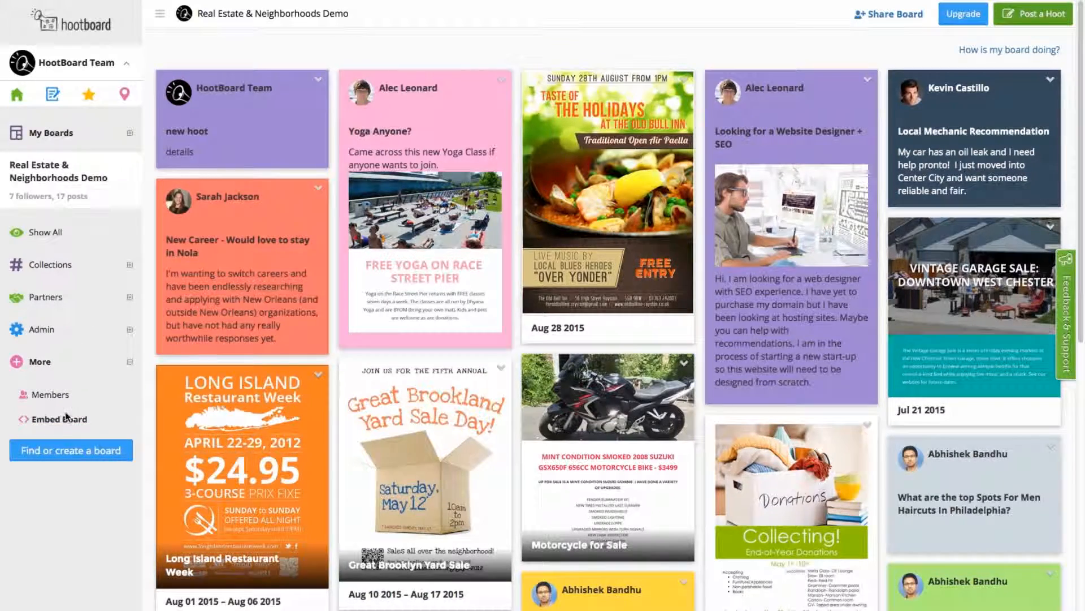
In the Embed board settings, set the background colour to a red shade from the picker.
{"action": "left_click", "coordinate": [61, 418]}
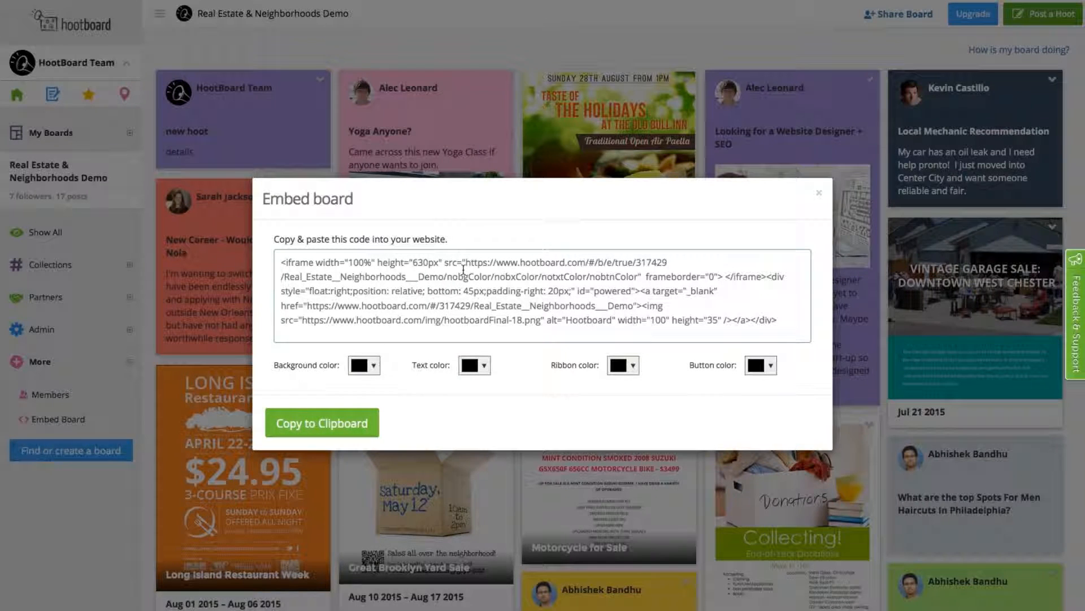
{"action": "mouse_move", "coordinate": [524, 312]}
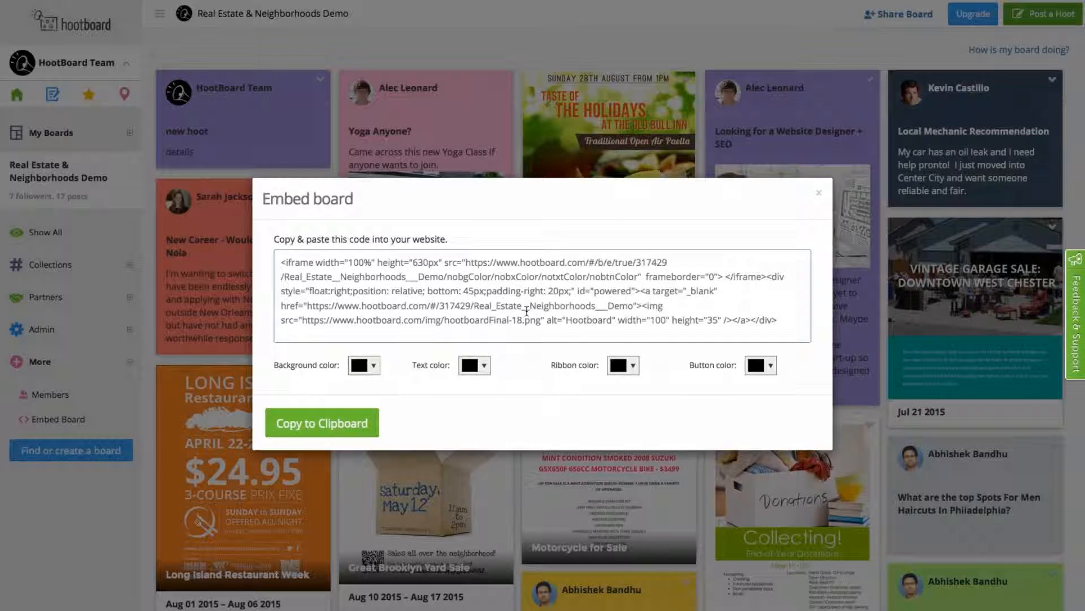
{"action": "mouse_move", "coordinate": [400, 356]}
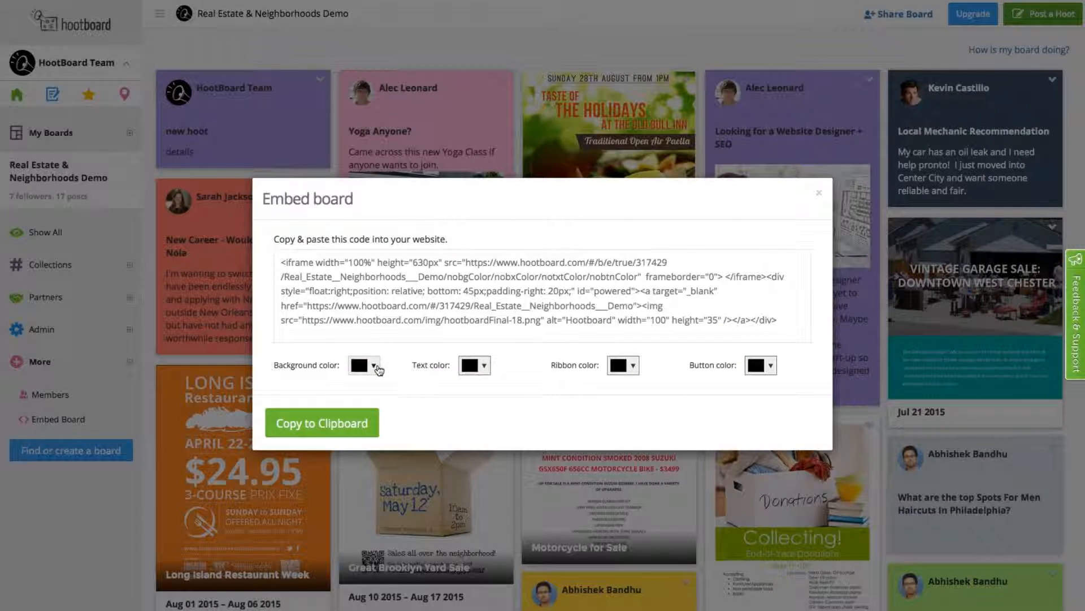
{"action": "left_click", "coordinate": [376, 366]}
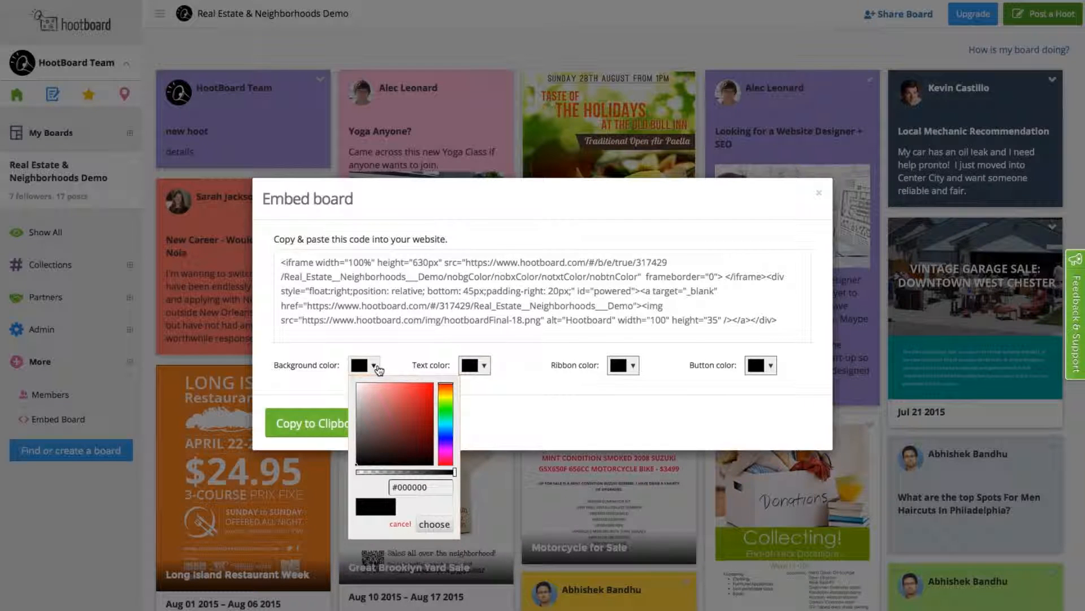
{"action": "left_click", "coordinate": [417, 410]}
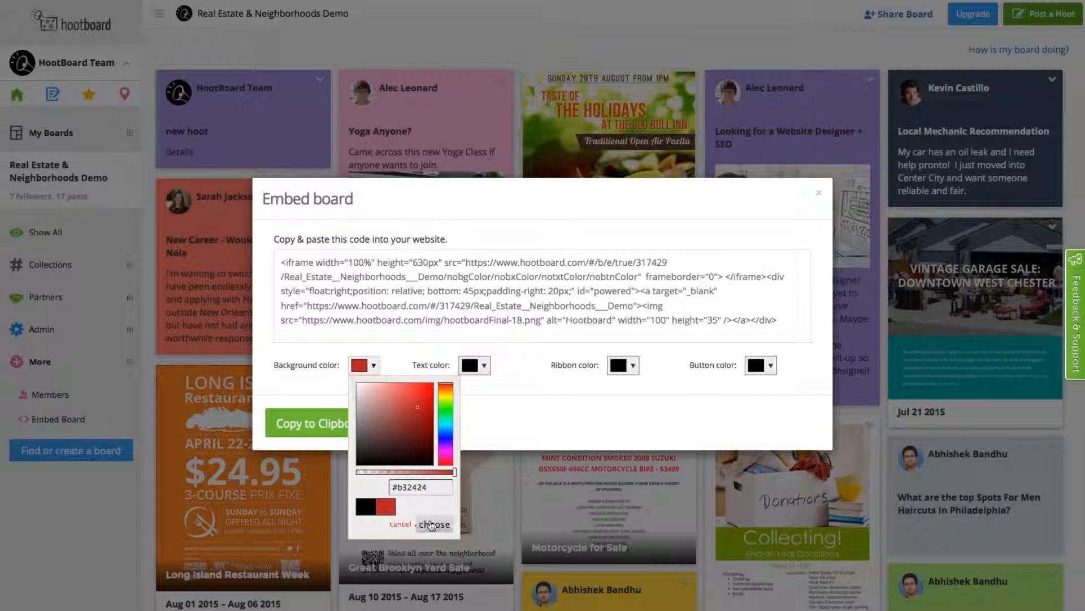
{"action": "left_click", "coordinate": [434, 524]}
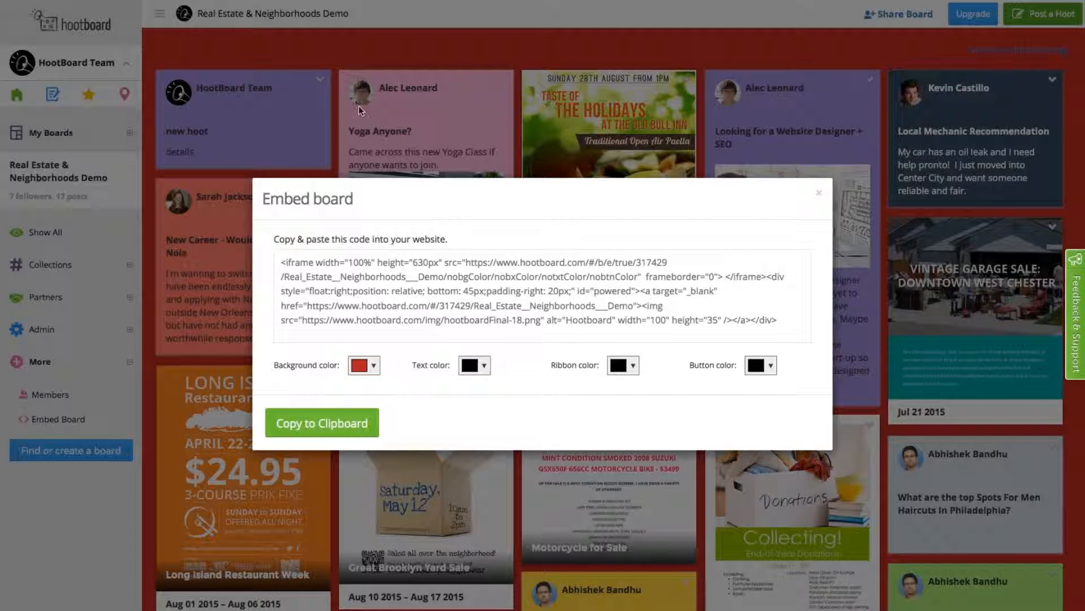
{"action": "left_click", "coordinate": [374, 366]}
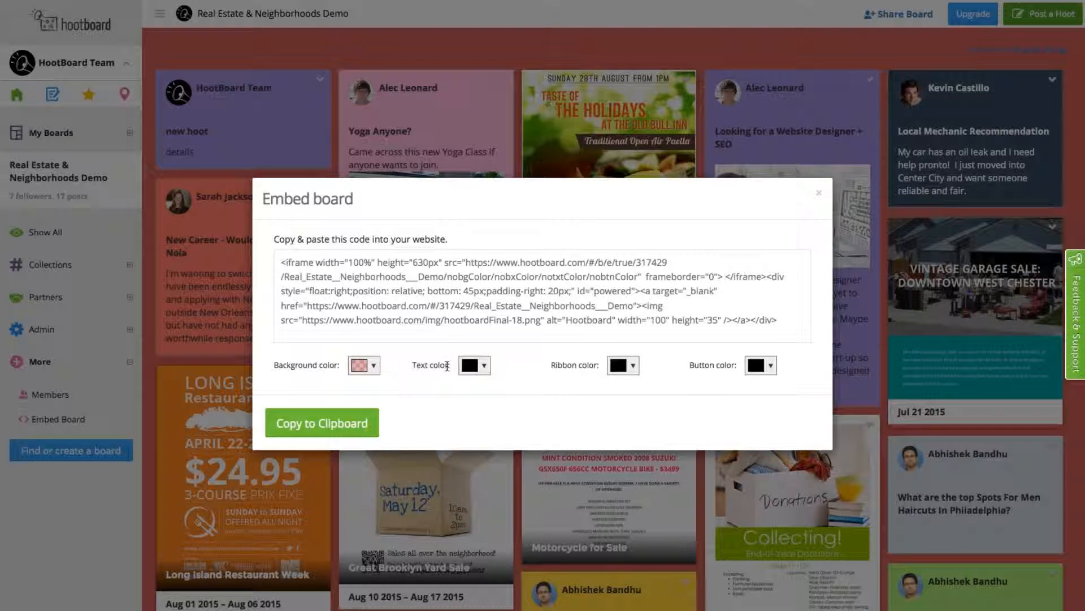
{"action": "mouse_move", "coordinate": [400, 22]}
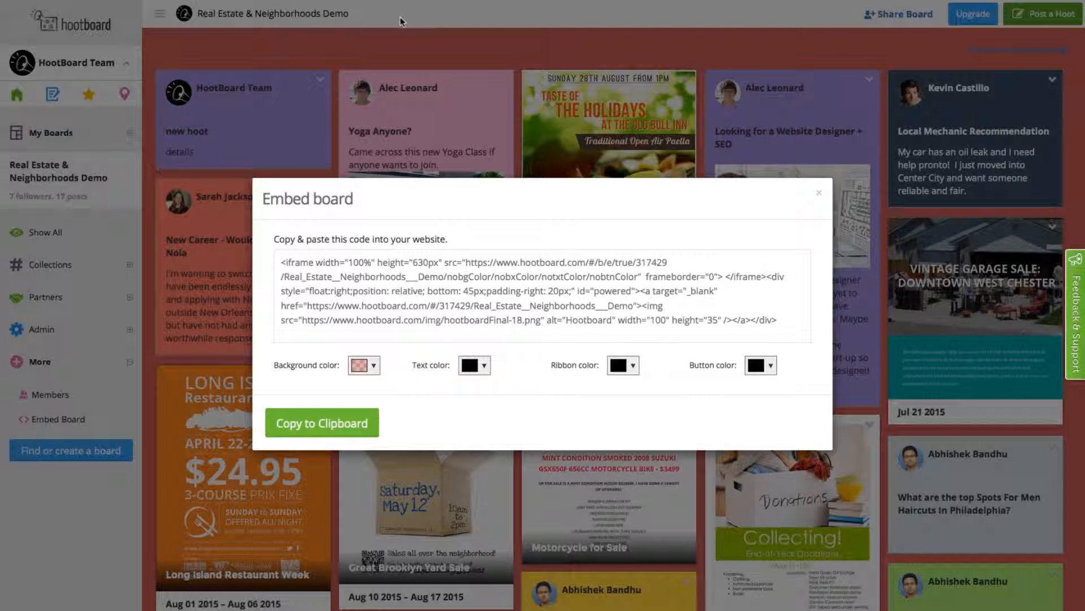
{"action": "mouse_move", "coordinate": [485, 19]}
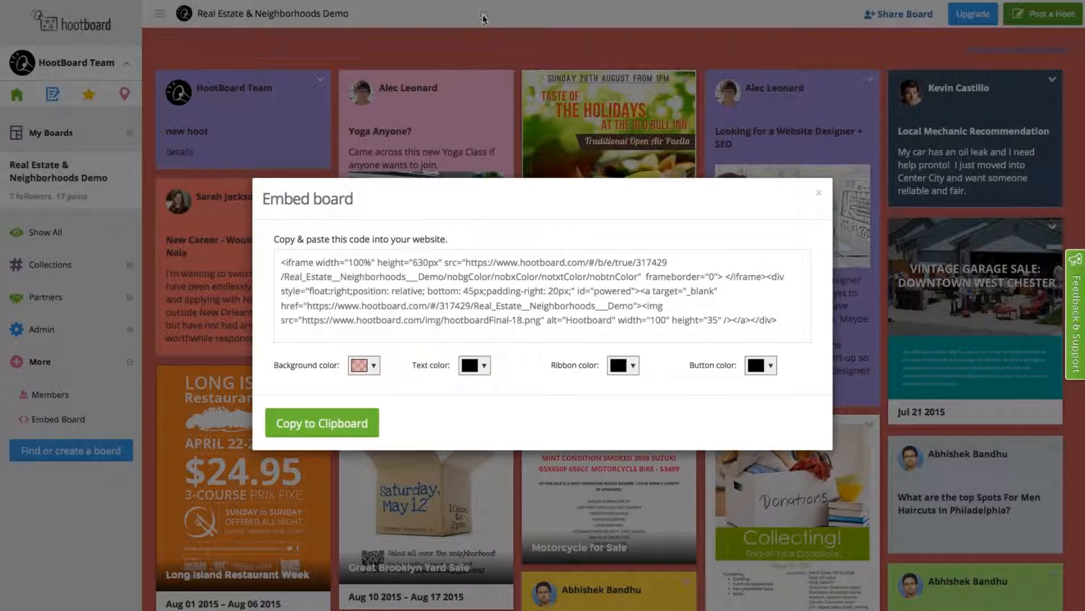
{"action": "mouse_move", "coordinate": [512, 20]}
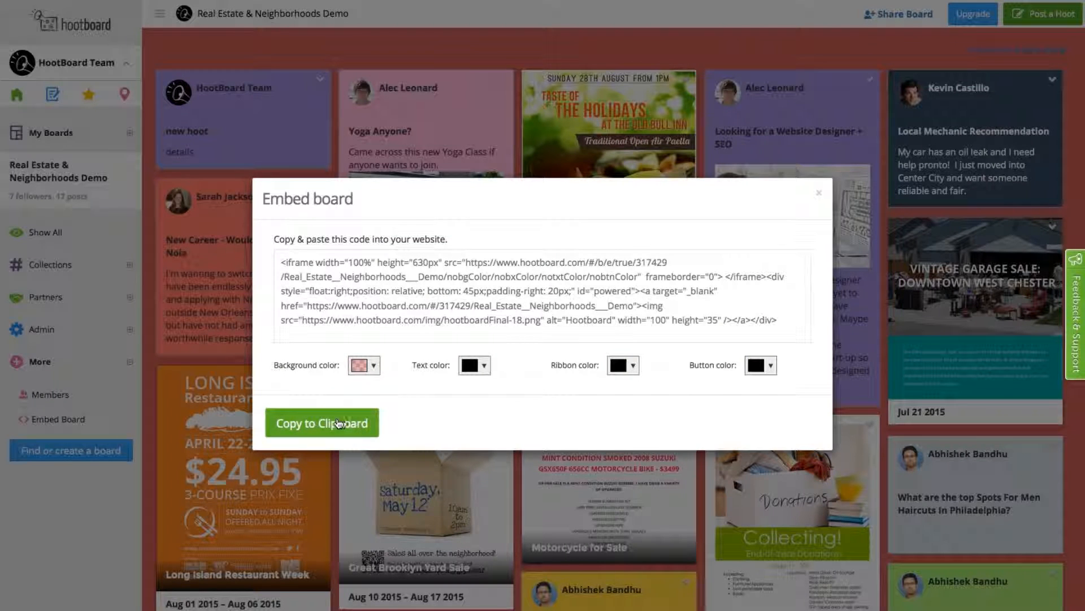
Copy the customised embed code to the clipboard and dismiss the dialog.
{"action": "left_click", "coordinate": [321, 422]}
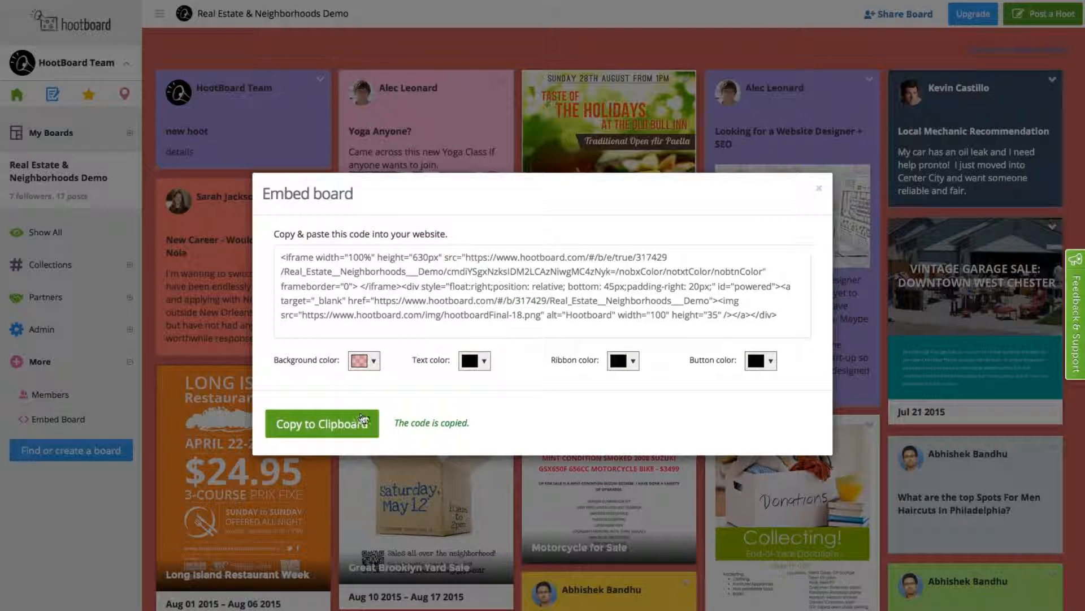
{"action": "mouse_move", "coordinate": [818, 191]}
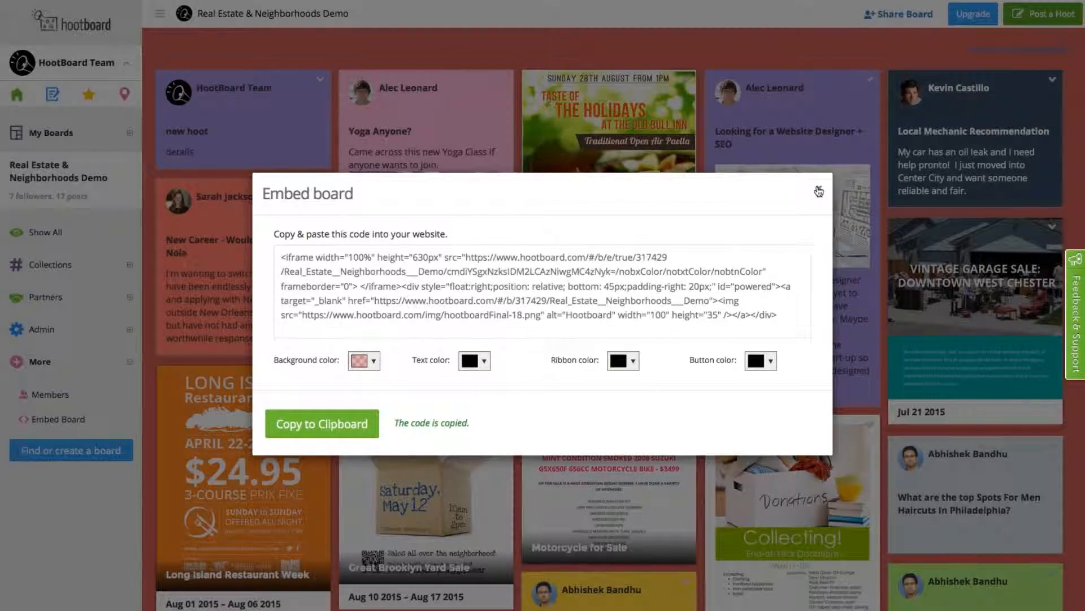
{"action": "left_click", "coordinate": [818, 191]}
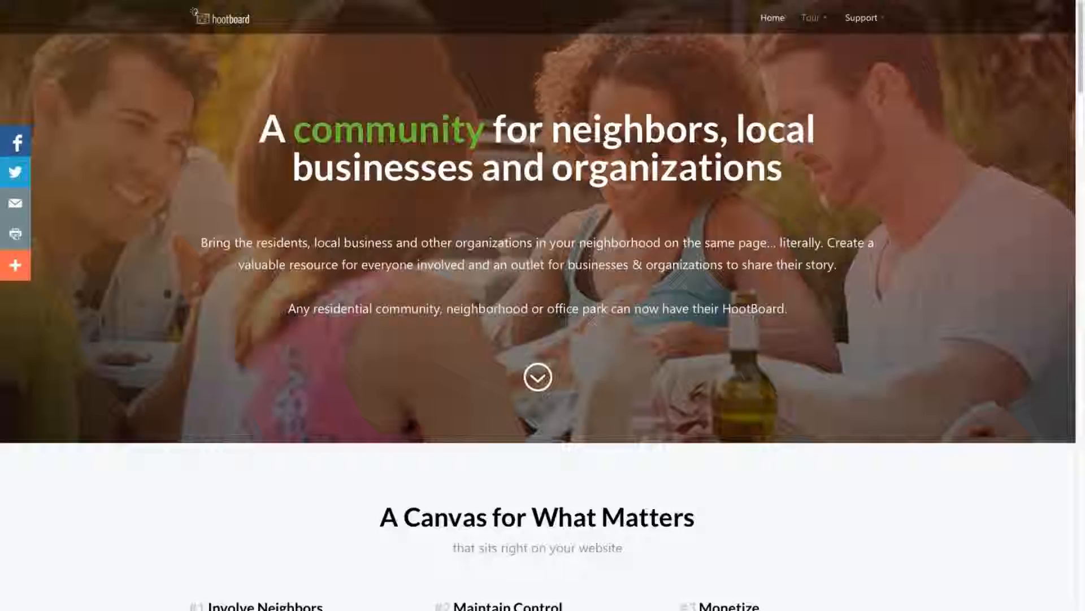
Scroll the website to the 'See a Demo Board in Action' section with the embedded board.
{"action": "scroll", "scroll_direction": "down", "scroll_amount": 3}
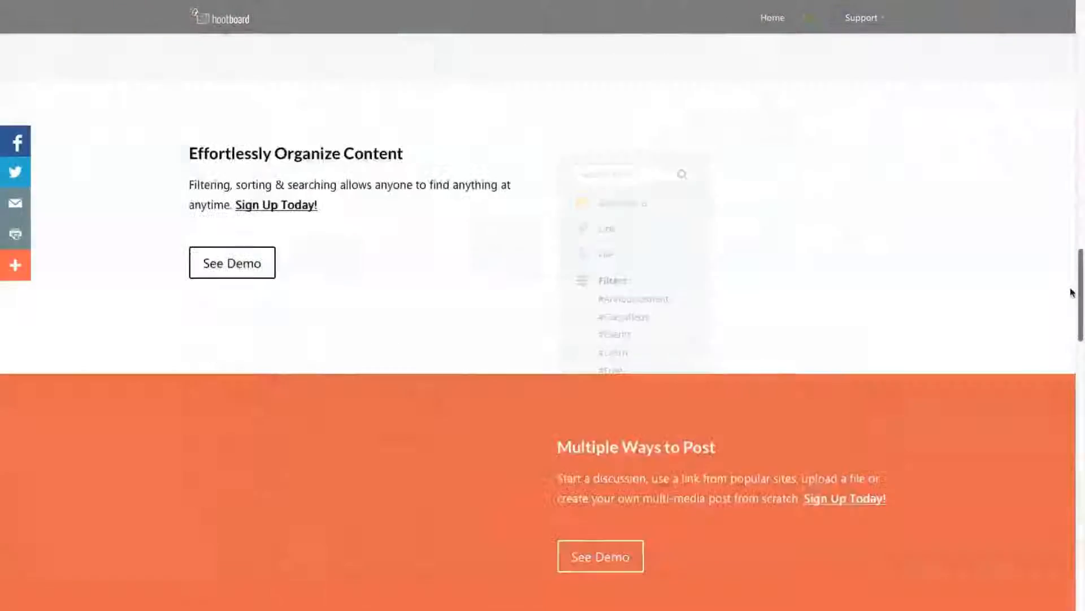
{"action": "left_click", "coordinate": [231, 264]}
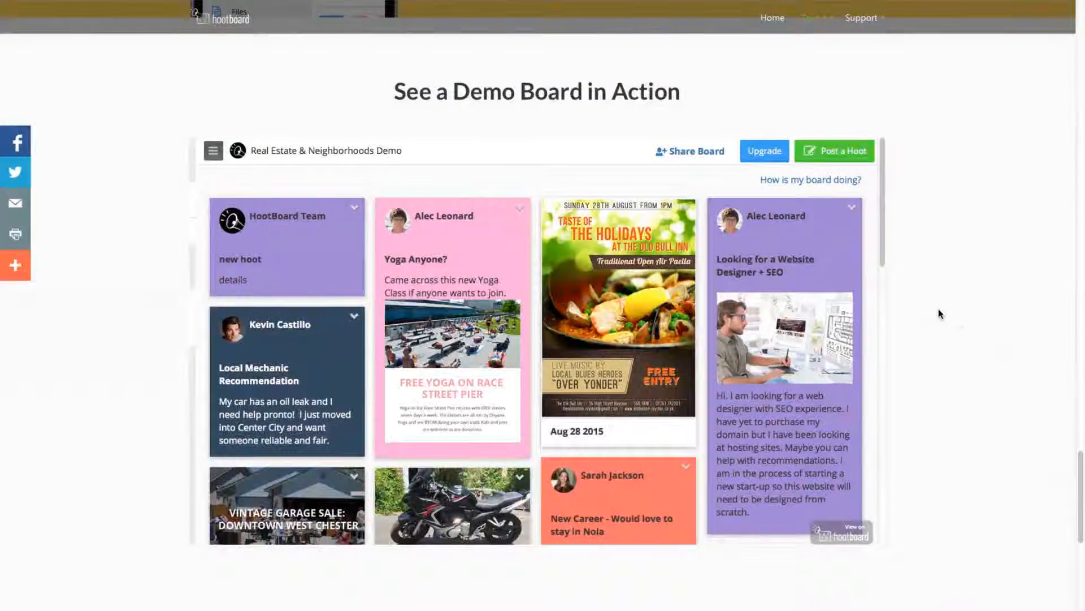